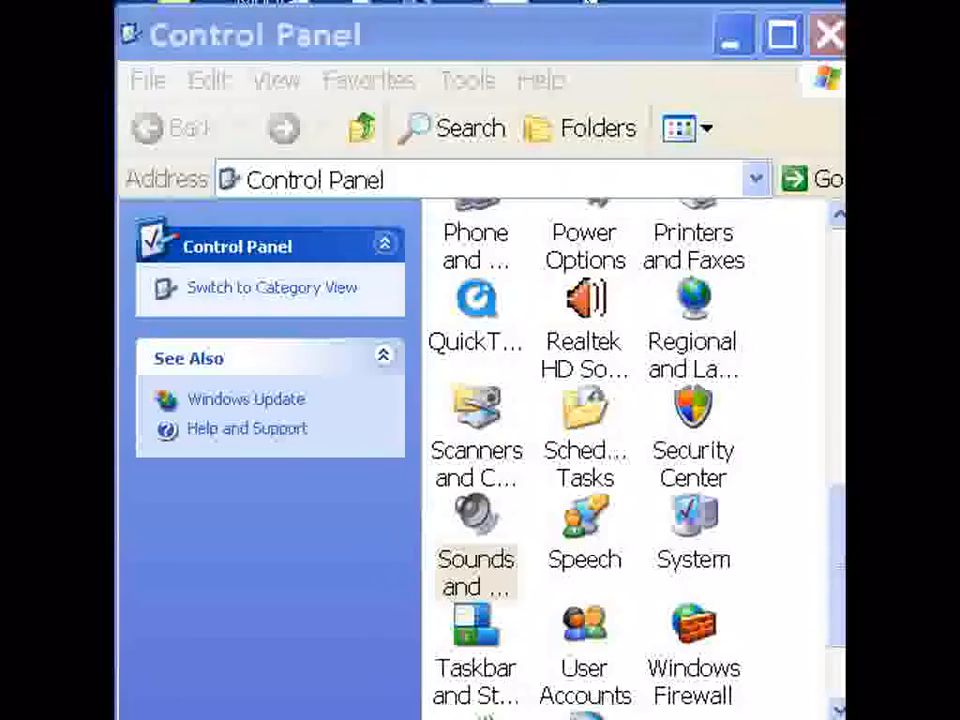
{"action": "mouse_move", "coordinate": [540, 498]}
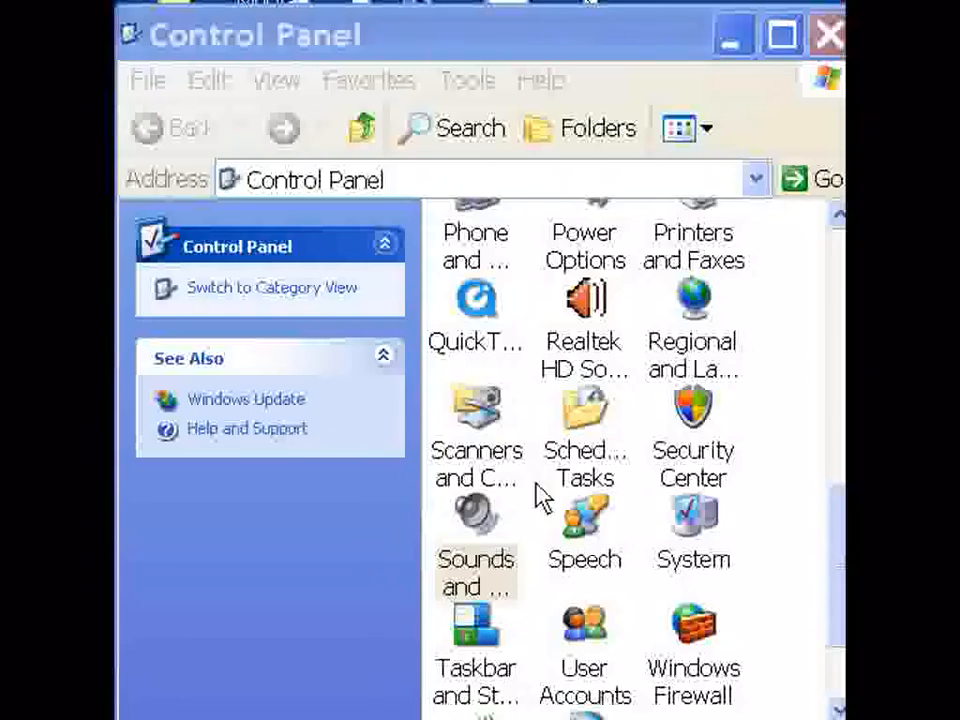
{"action": "mouse_move", "coordinate": [510, 524]}
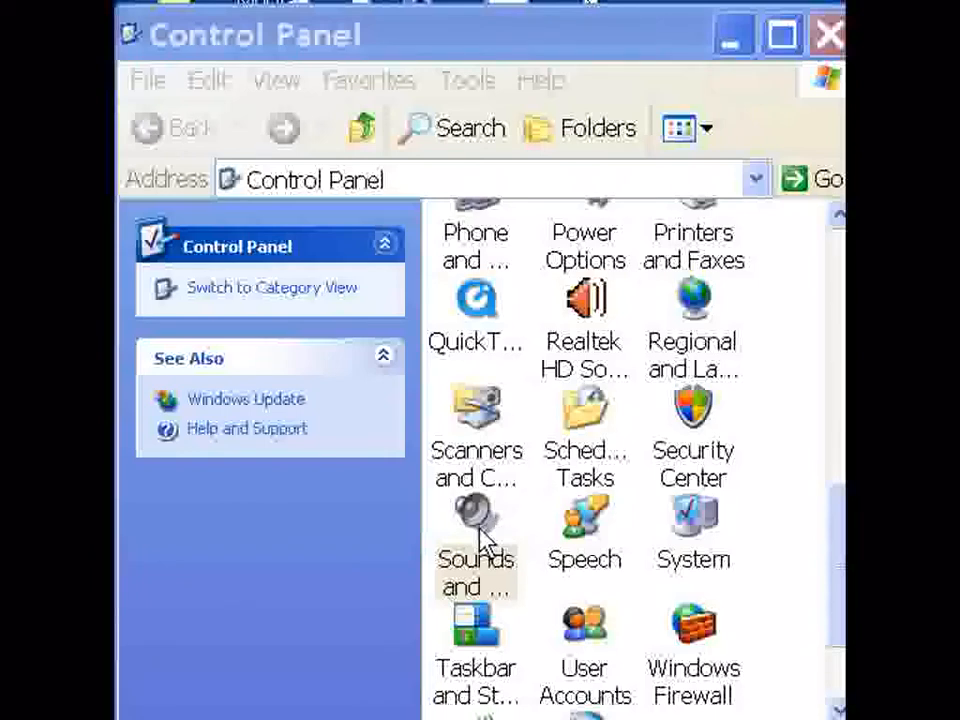
{"action": "mouse_move", "coordinate": [320, 200]}
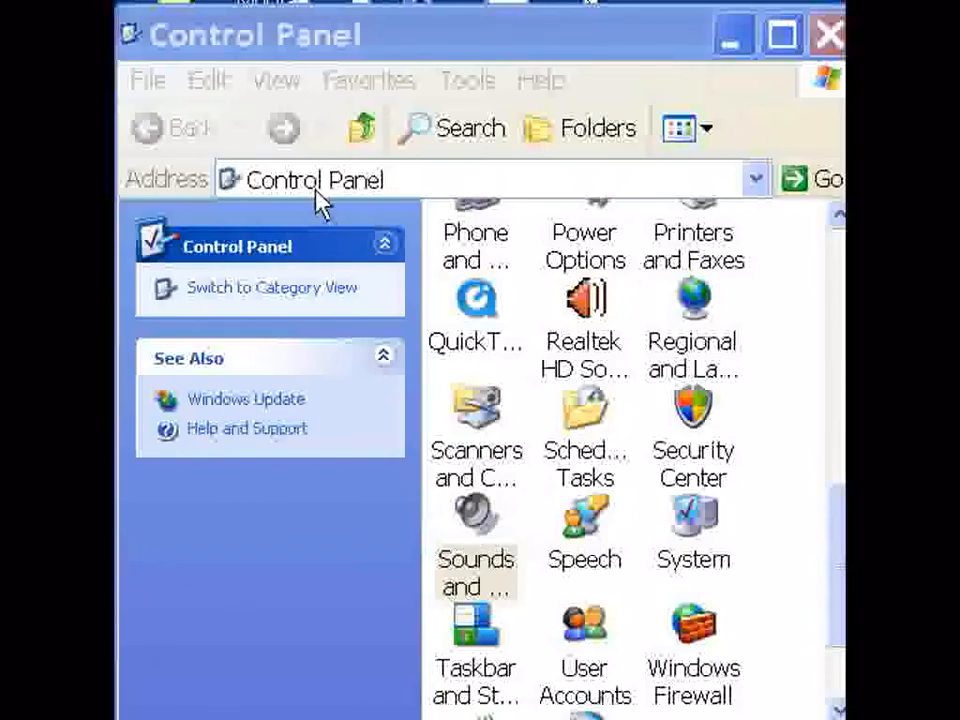
Show the Sounds and Audio Devices Audio settings listing default playback, recording and MIDI devices.
{"action": "double_click", "coordinate": [476, 520]}
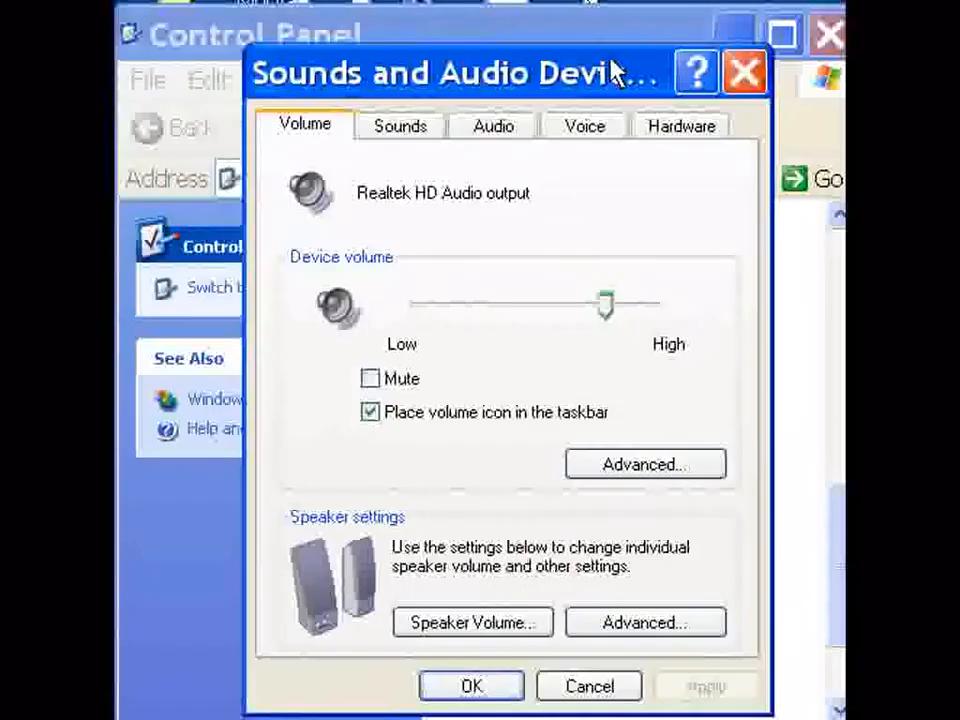
{"action": "left_click", "coordinate": [486, 116]}
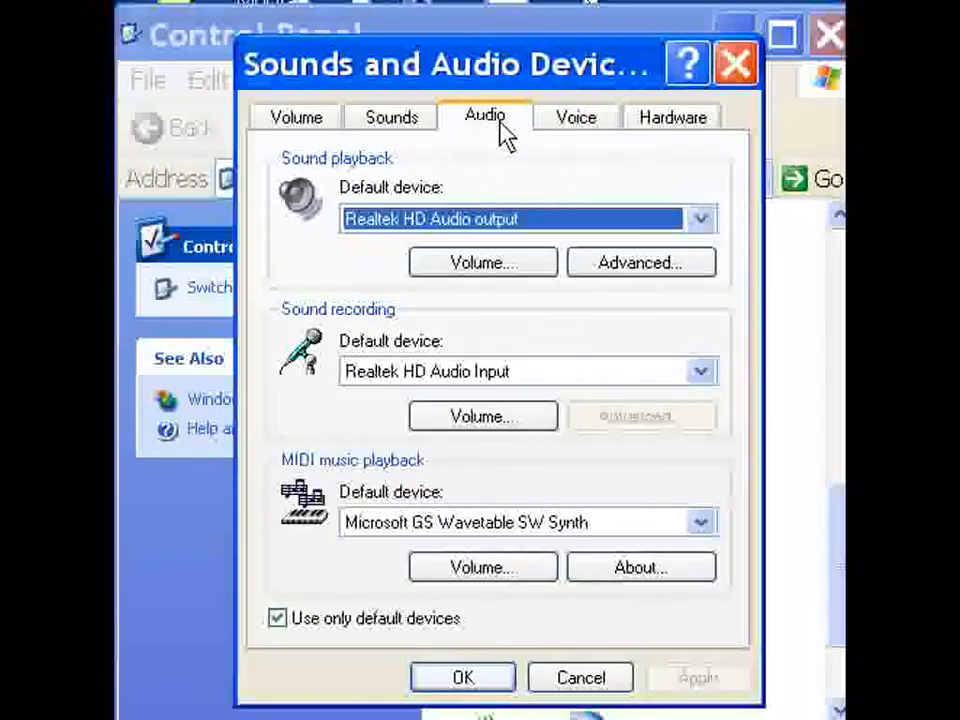
{"action": "mouse_move", "coordinate": [520, 250]}
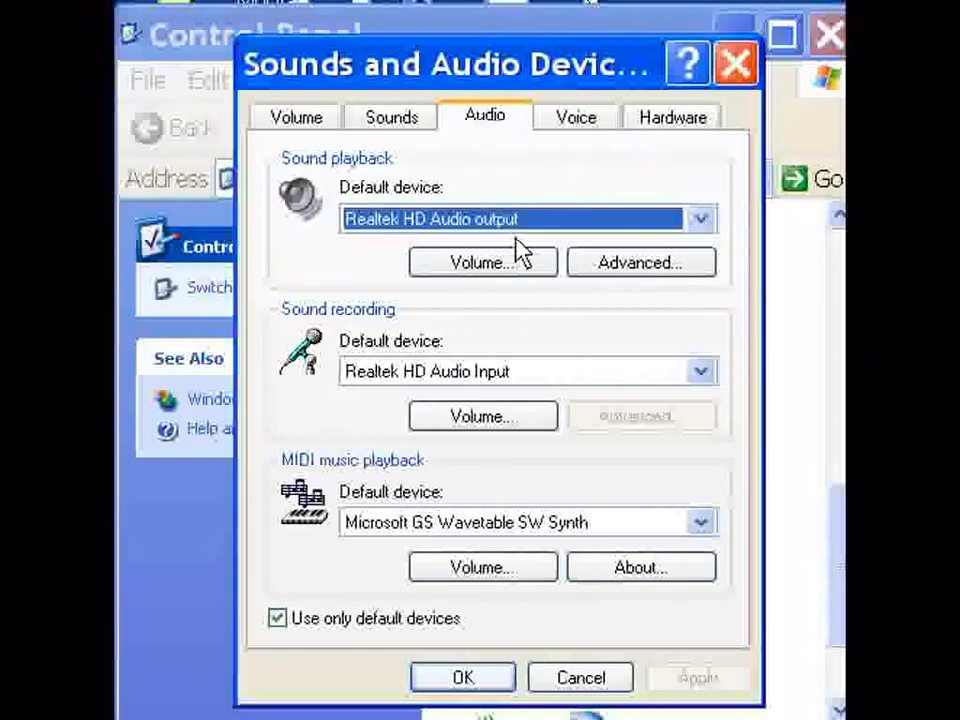
{"action": "mouse_move", "coordinate": [424, 376]}
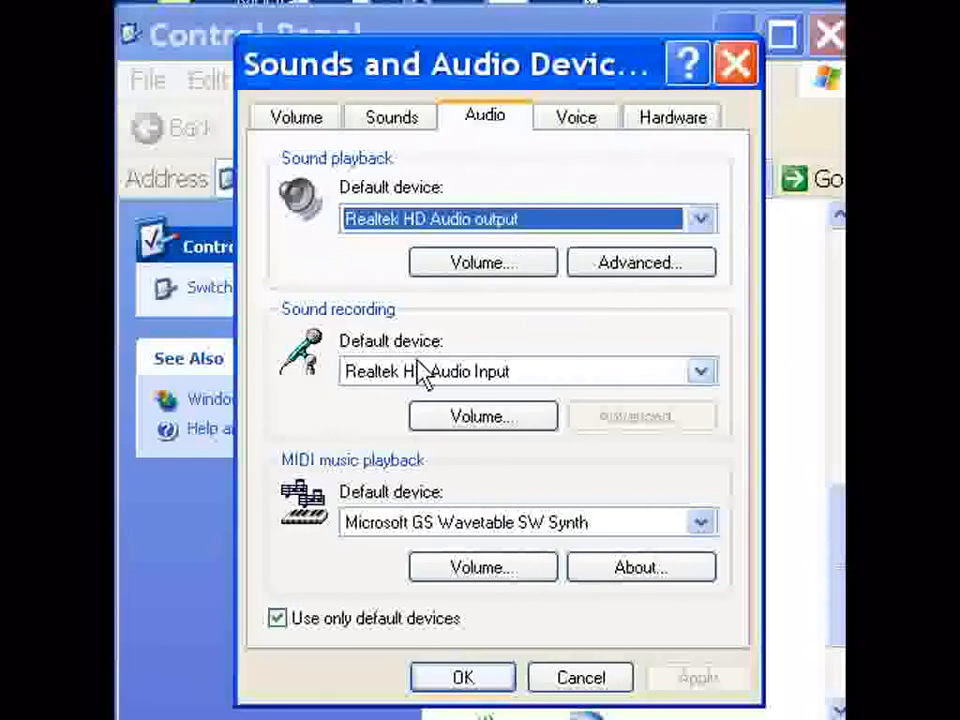
{"action": "mouse_move", "coordinate": [516, 400]}
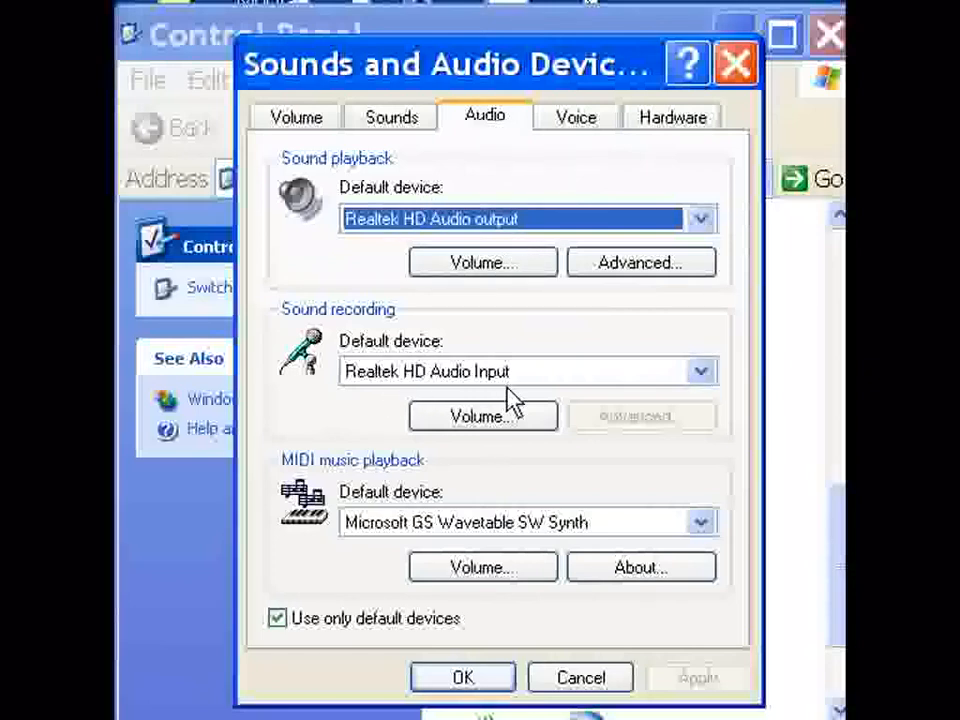
{"action": "mouse_move", "coordinate": [388, 404]}
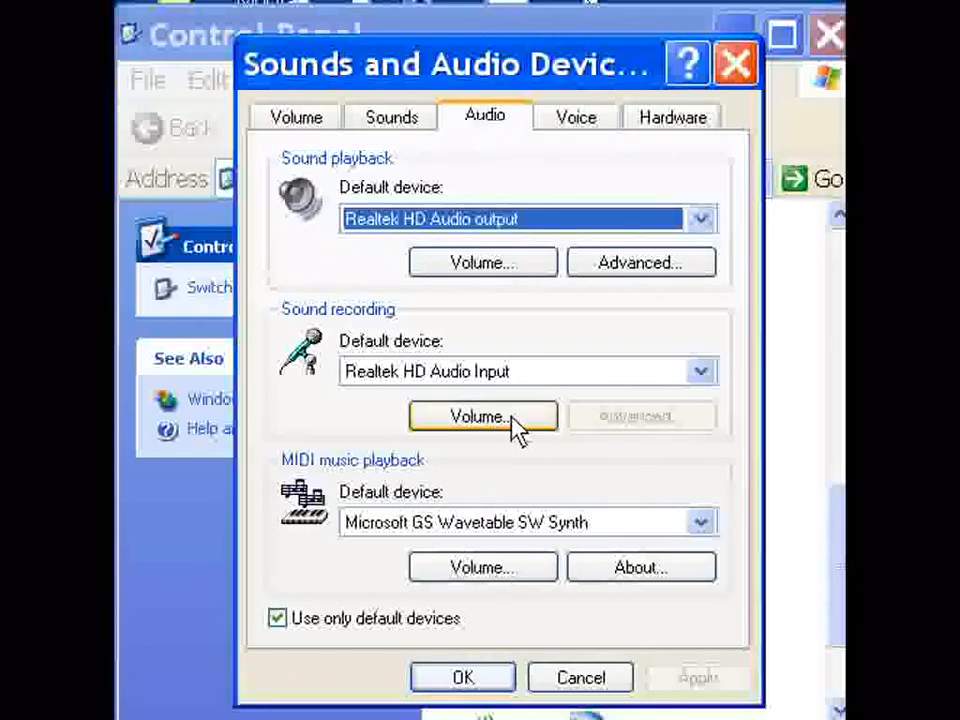
In the recording mixer's Properties for Realtek HD Audio Input, add Stereo Mix to the shown controls.
{"action": "left_click", "coordinate": [484, 416]}
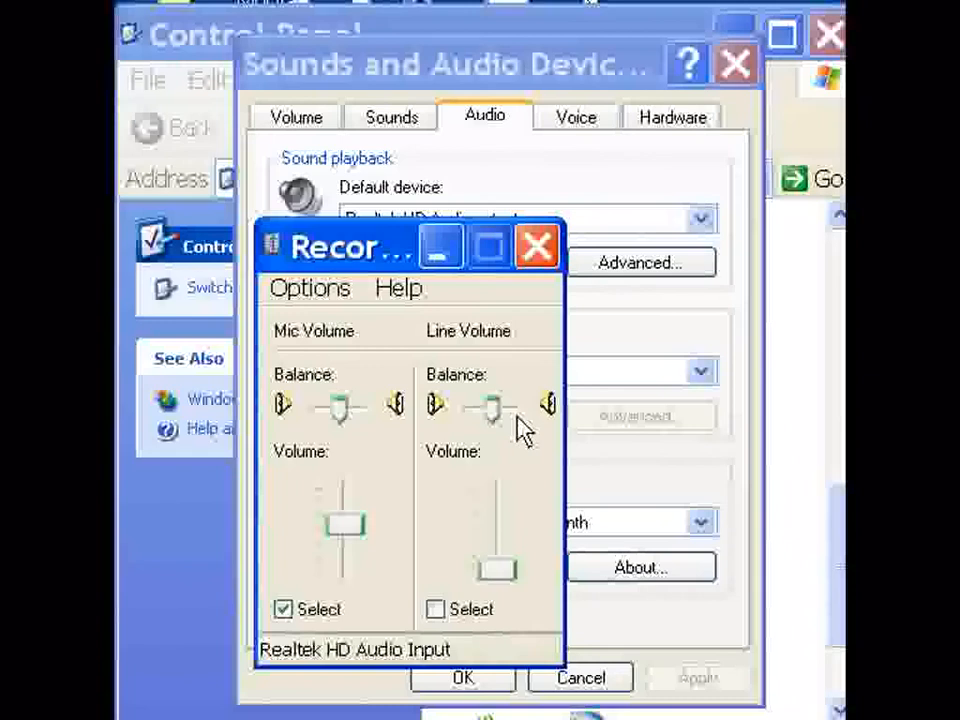
{"action": "mouse_move", "coordinate": [310, 288]}
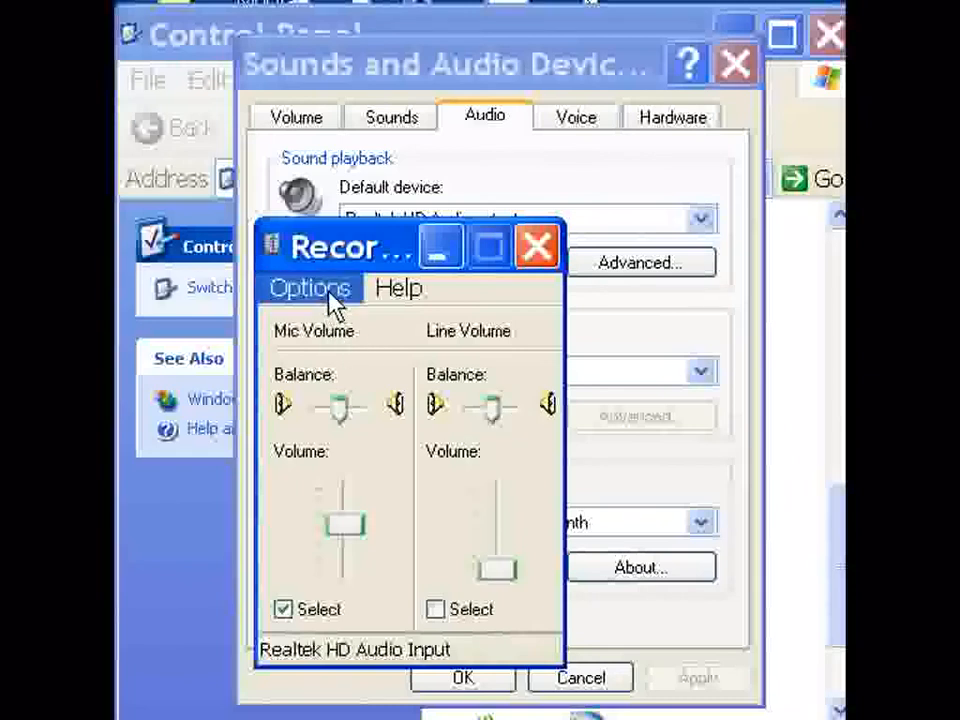
{"action": "left_click", "coordinate": [308, 288]}
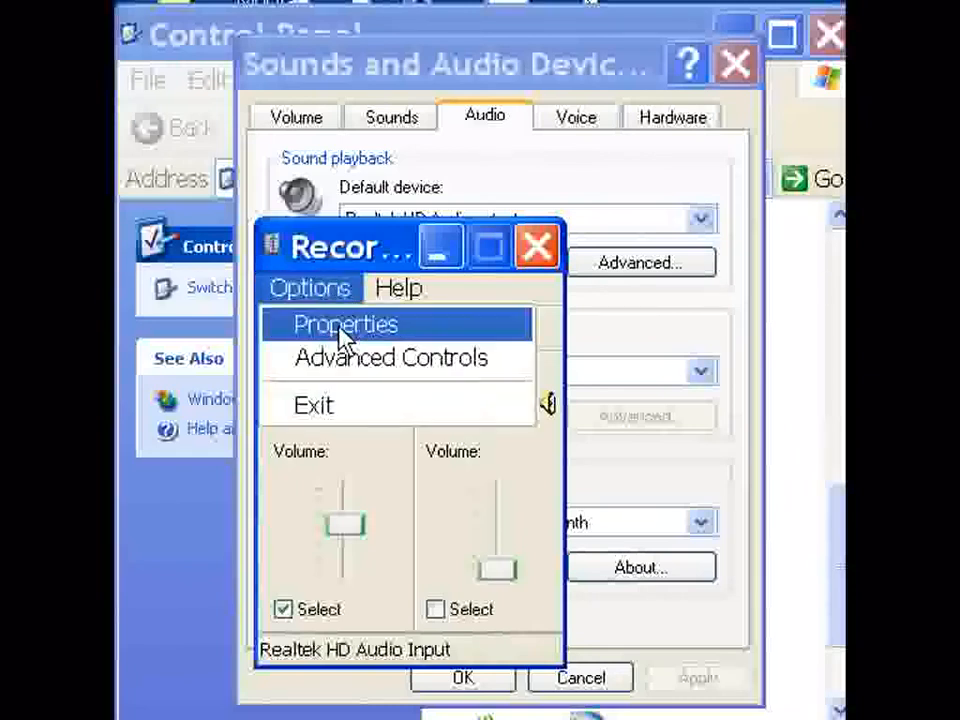
{"action": "left_click", "coordinate": [344, 324]}
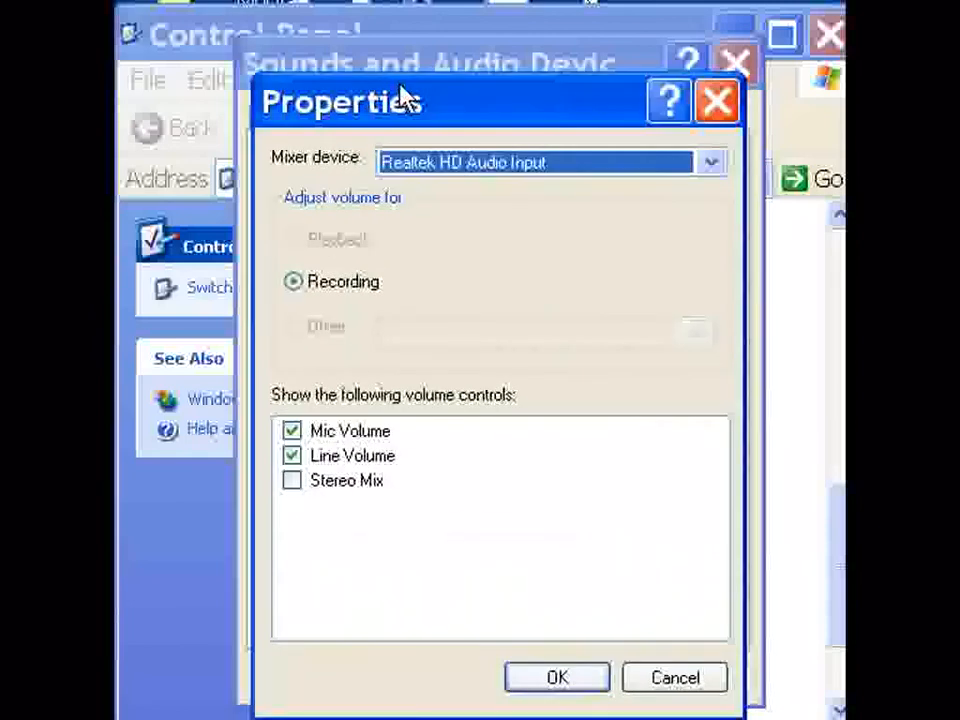
{"action": "mouse_move", "coordinate": [520, 196]}
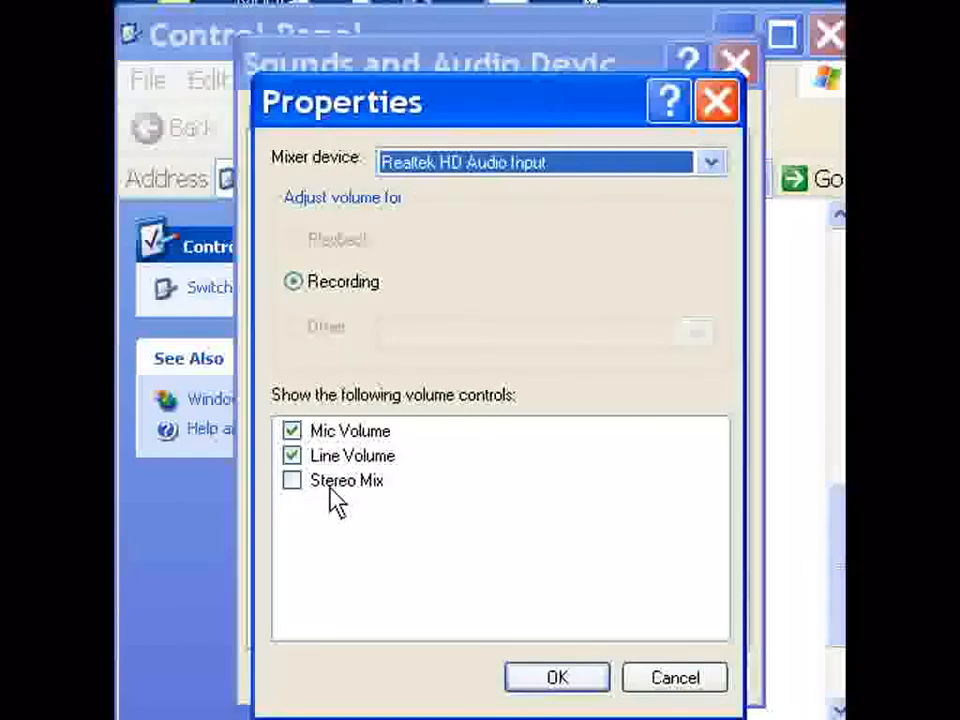
{"action": "left_click", "coordinate": [292, 480]}
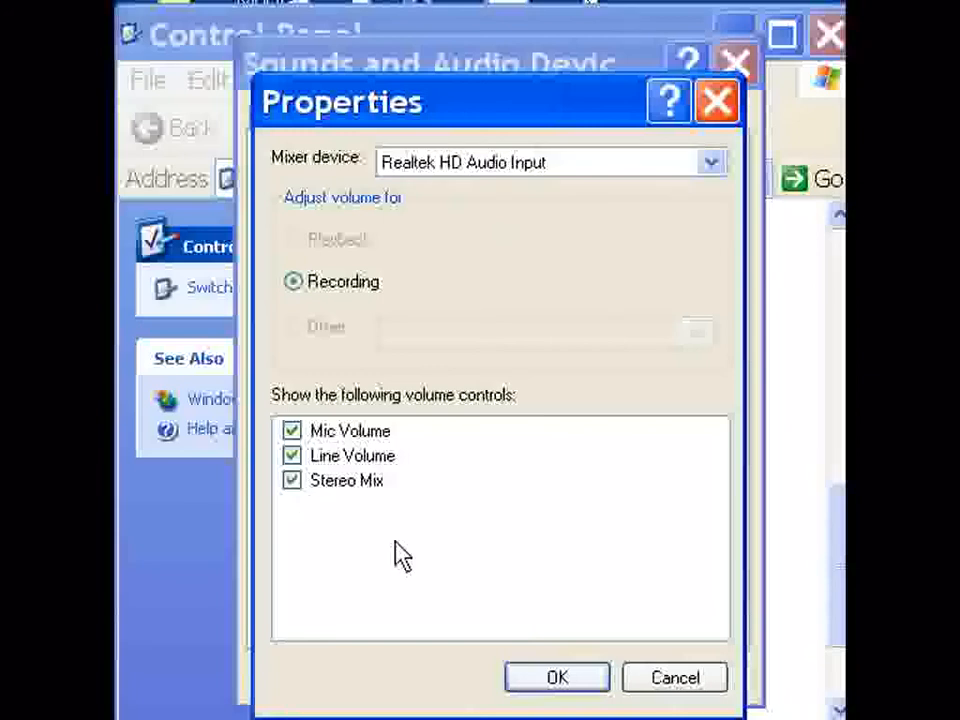
Confirm the properties, select Stereo Mix as the recording input, and close Recording Control.
{"action": "left_click", "coordinate": [556, 676]}
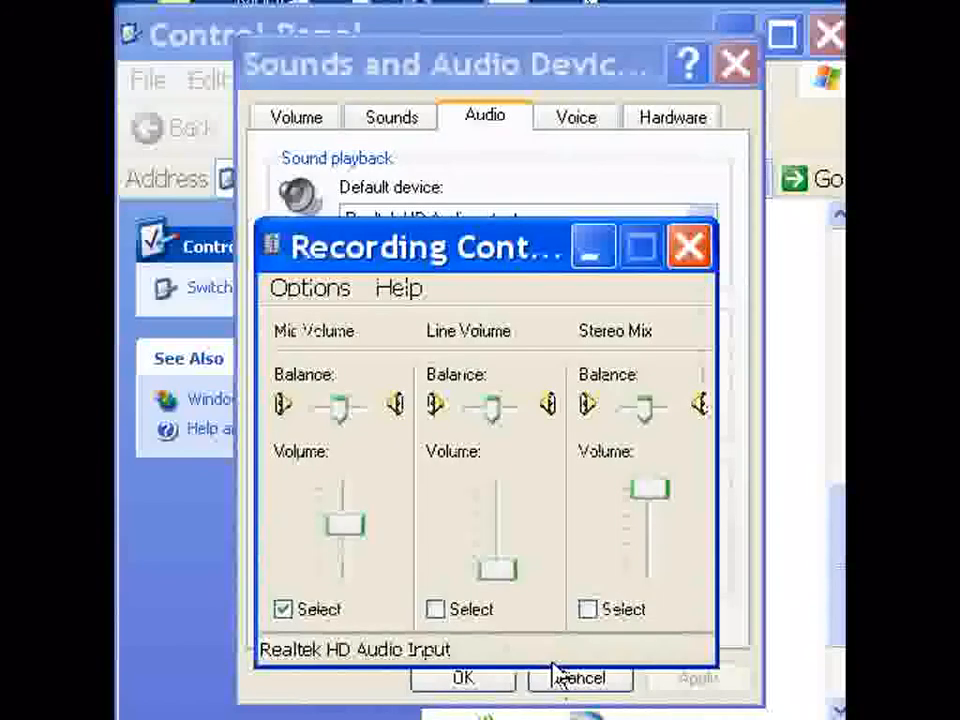
{"action": "mouse_move", "coordinate": [644, 600]}
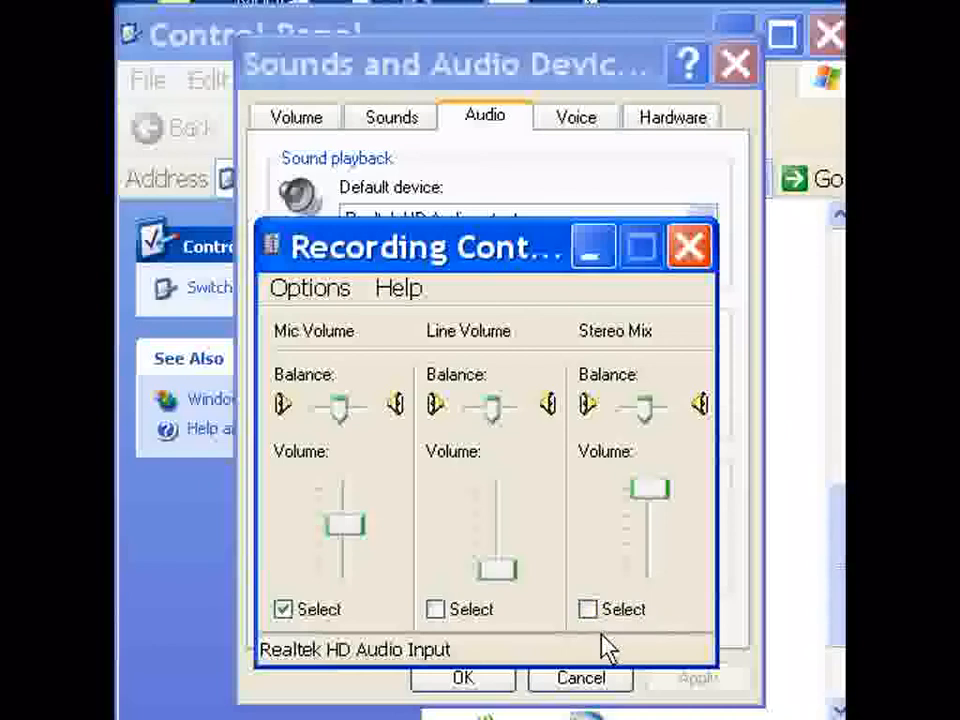
{"action": "left_click", "coordinate": [588, 608]}
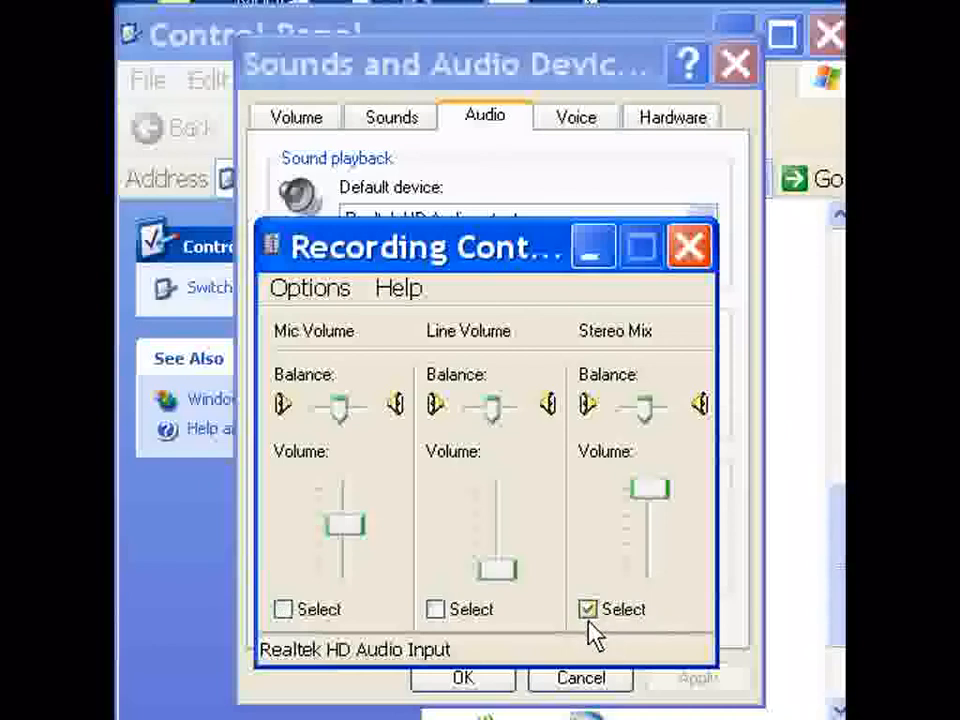
{"action": "mouse_move", "coordinate": [612, 390]}
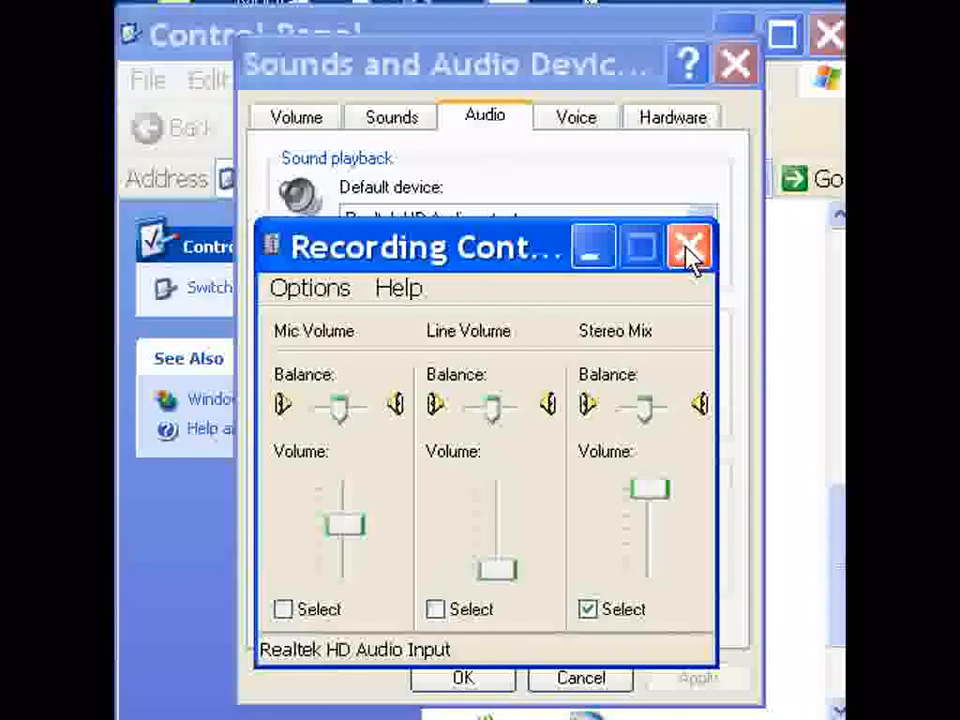
{"action": "left_click", "coordinate": [690, 248]}
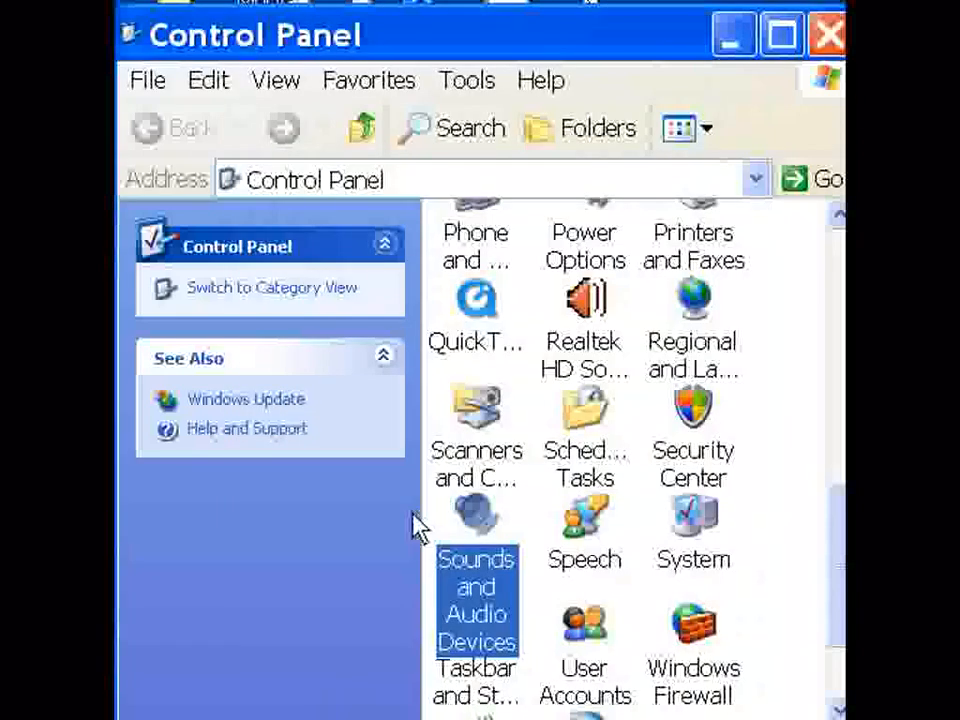
{"action": "mouse_move", "coordinate": [544, 396]}
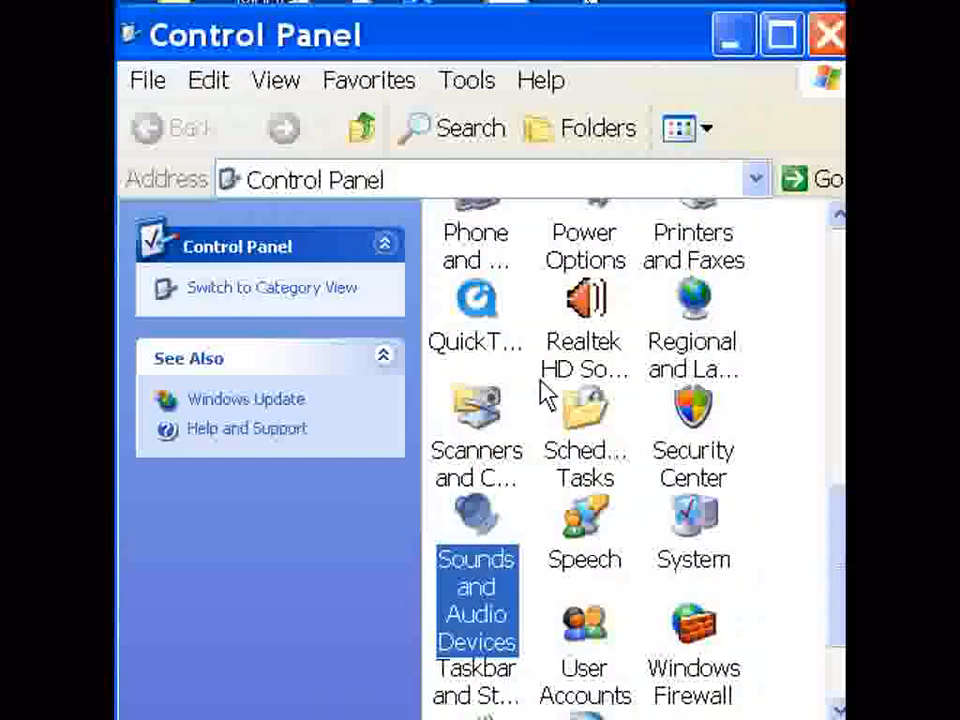